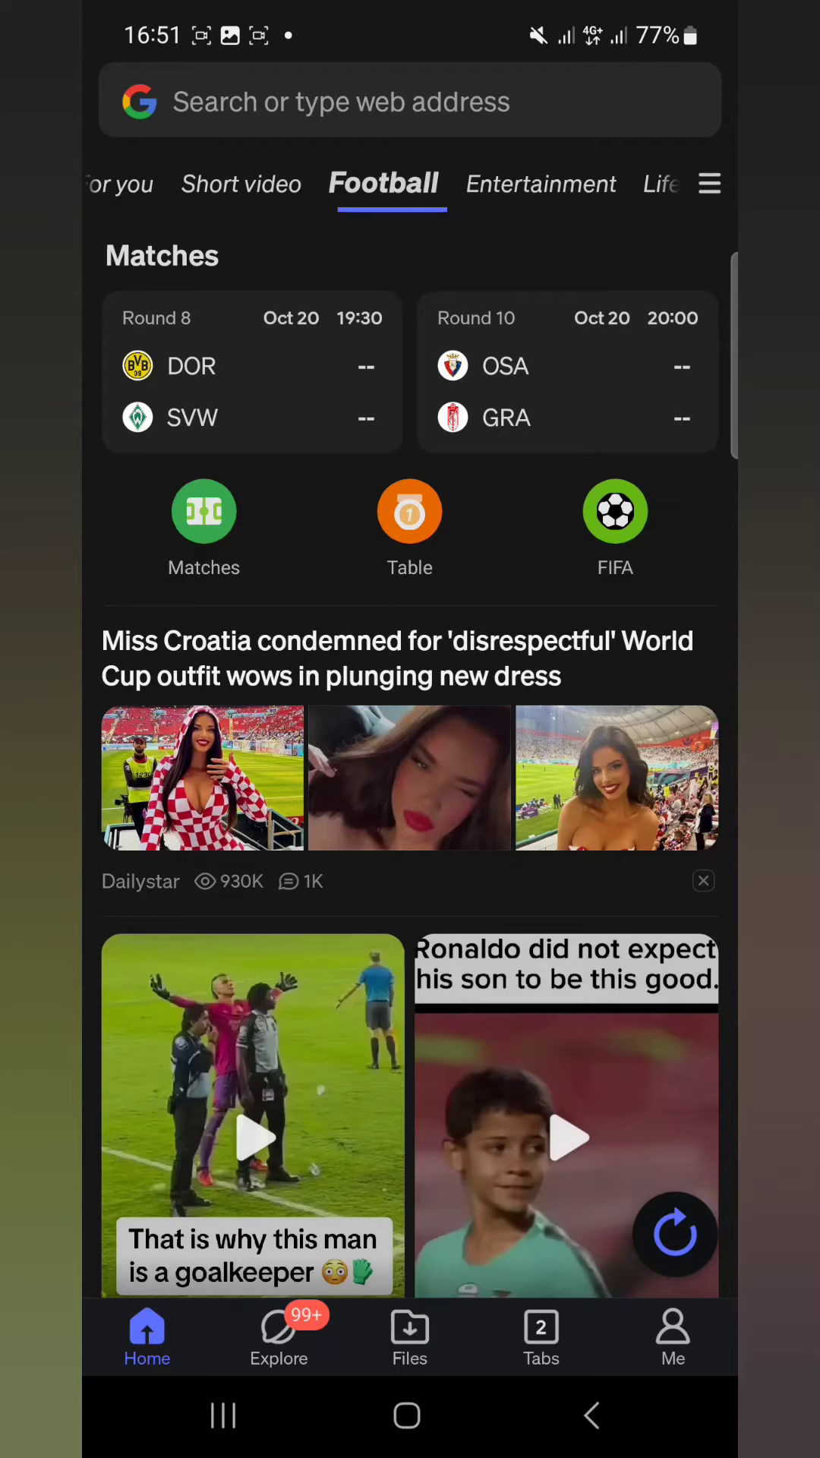
Reach Phoenix Browser's Settings page through the Me tab.
{"action": "left_click", "coordinate": [673, 1336]}
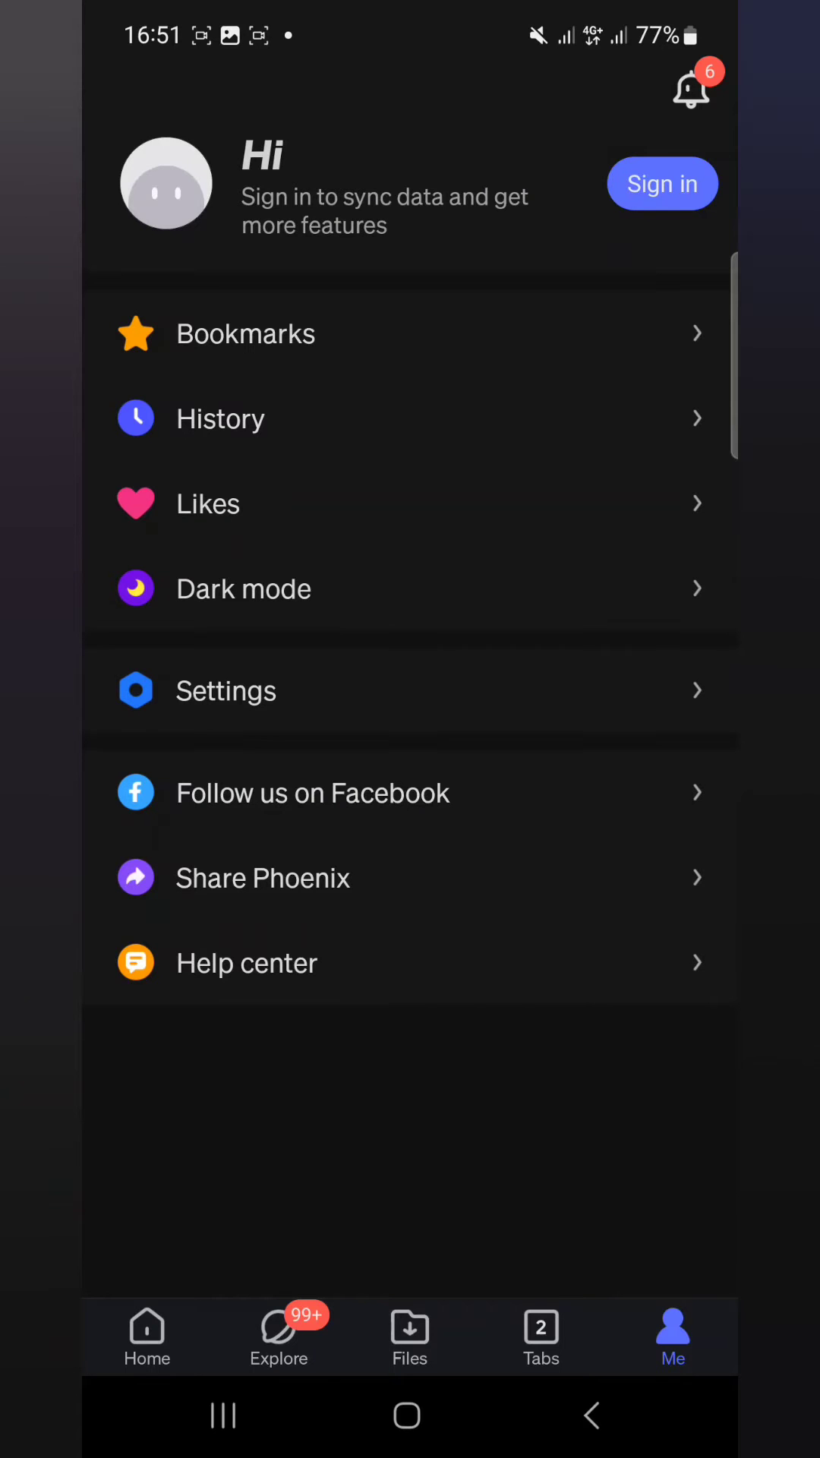
{"action": "left_click", "coordinate": [225, 692]}
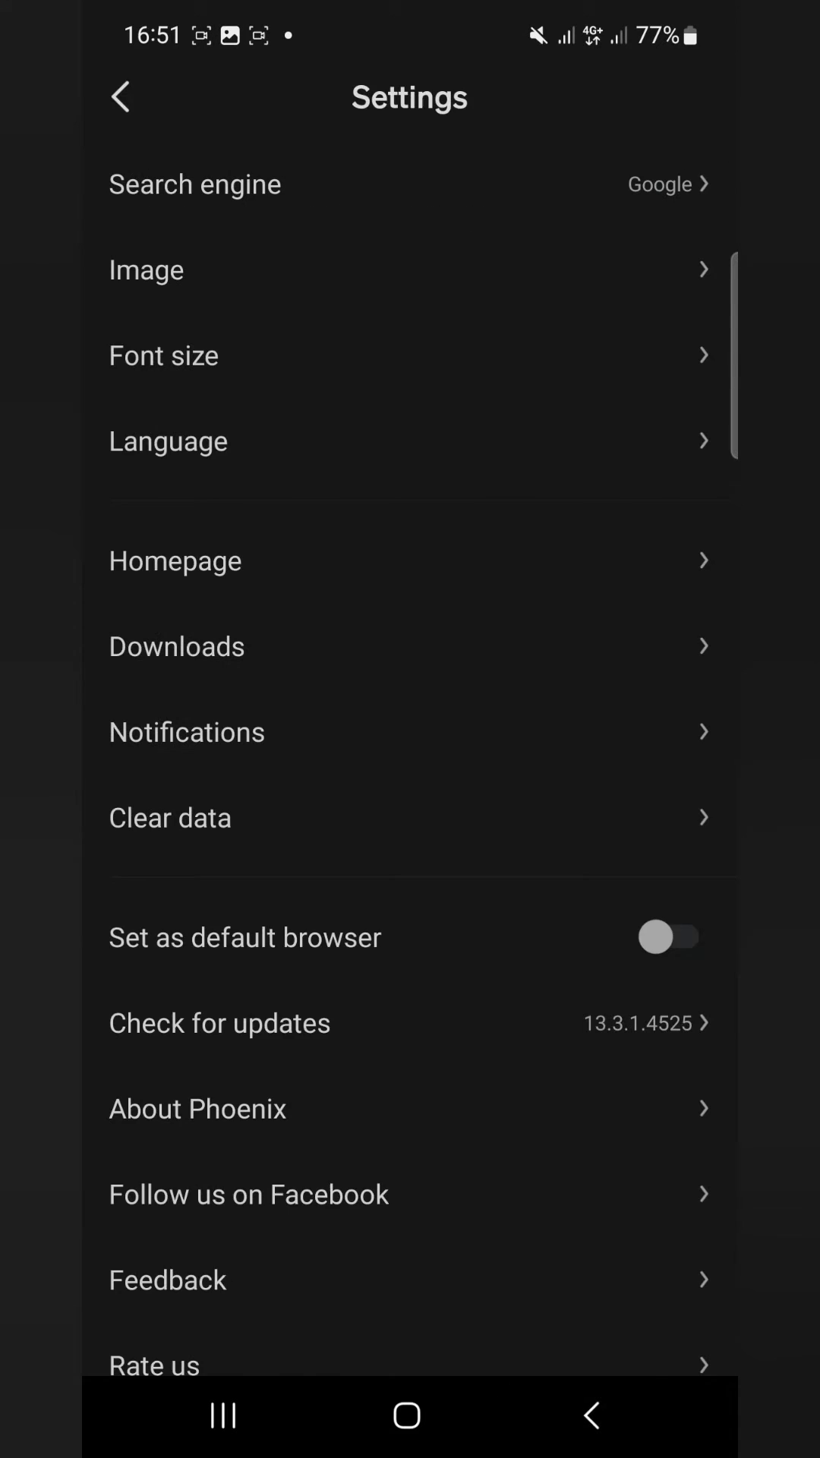
Leave Phoenix and bring up the Phoenix app's shortcut menu from the home-screen app search for 'Pho'.
{"action": "left_click", "coordinate": [119, 98]}
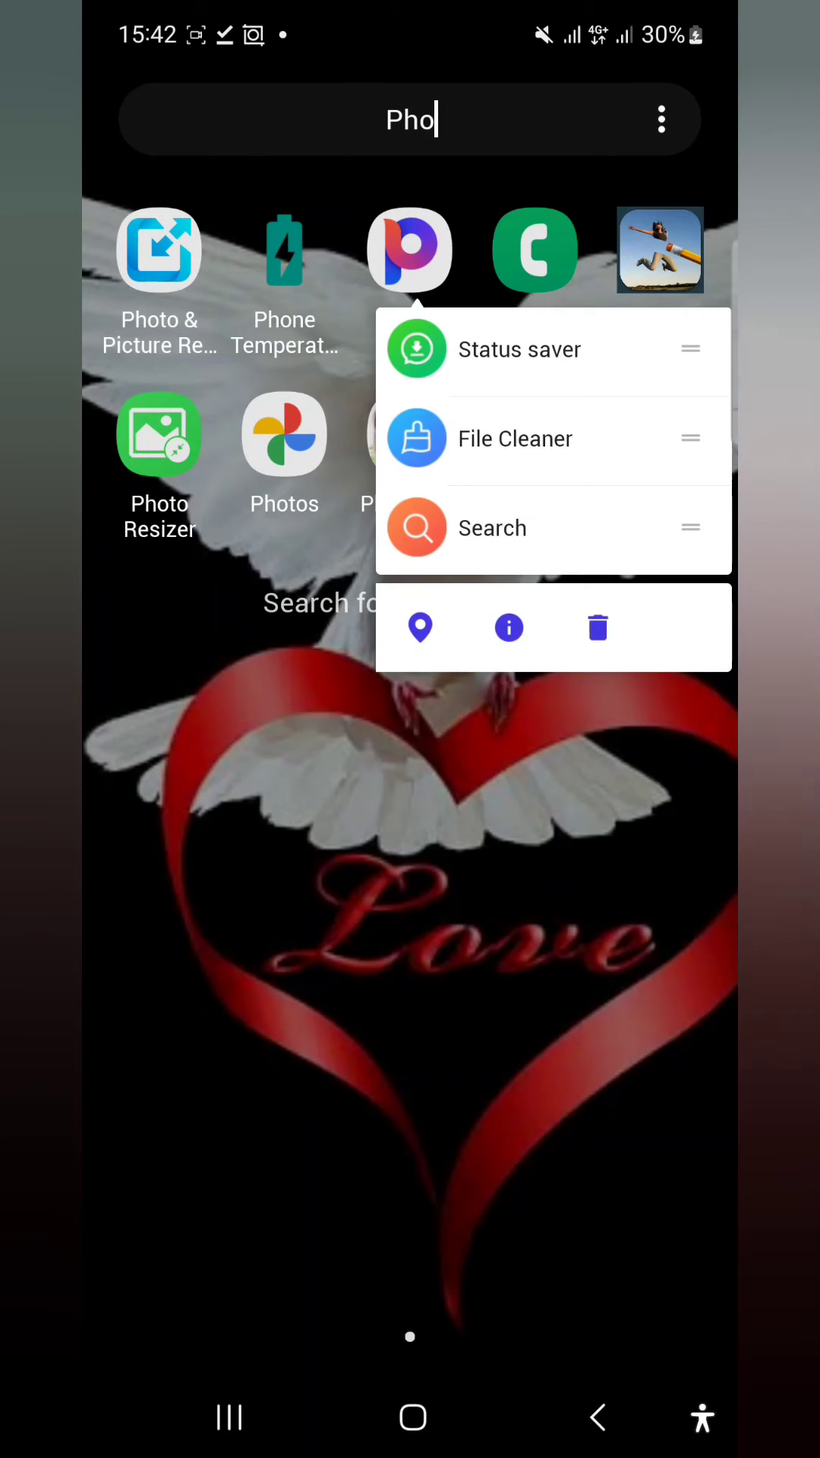
In Phoenix's App info, switch on removing permissions when unused and show its blocked notification settings.
{"action": "left_click", "coordinate": [509, 627]}
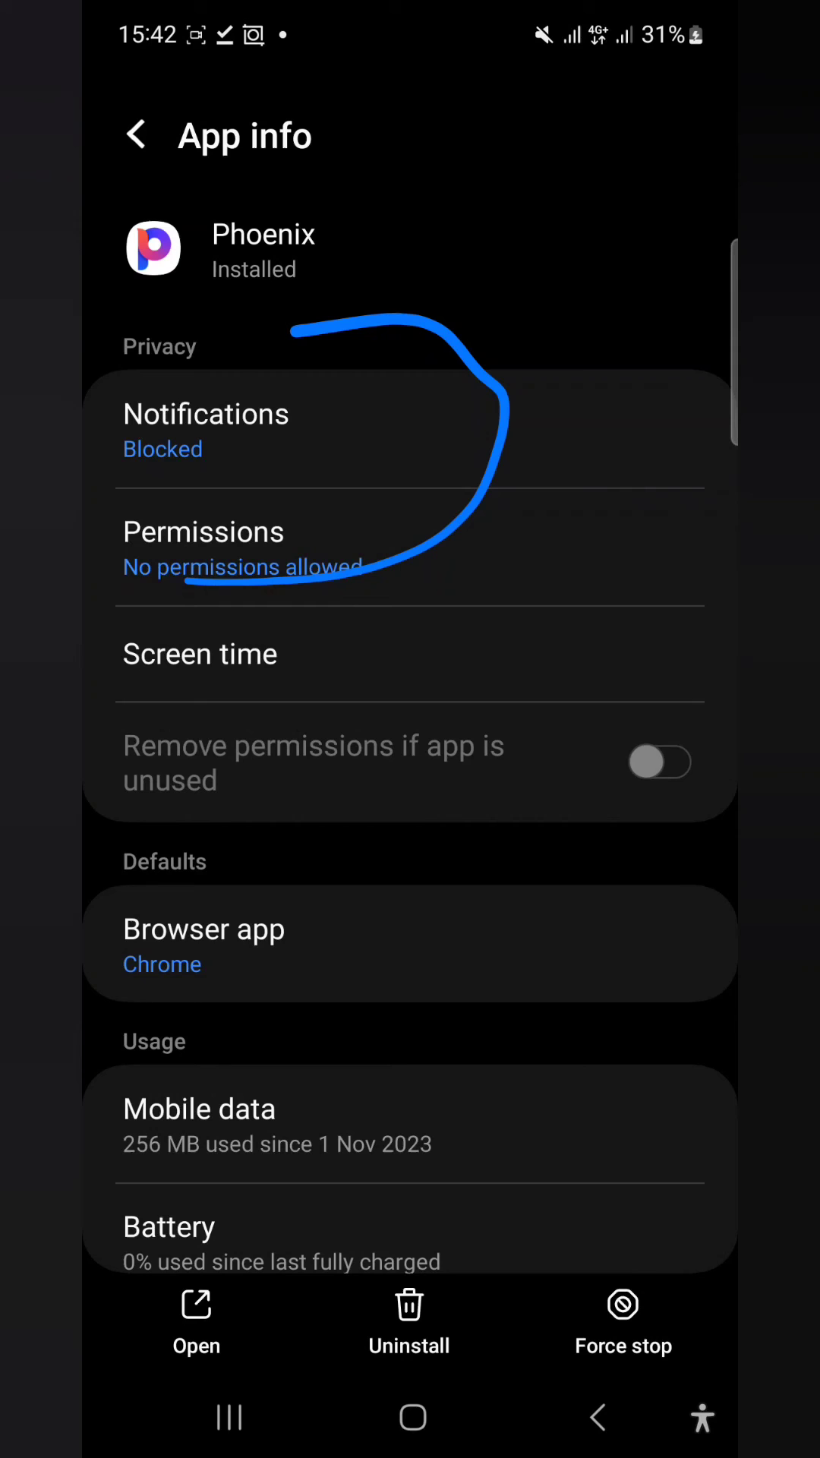
{"action": "left_click", "coordinate": [663, 763]}
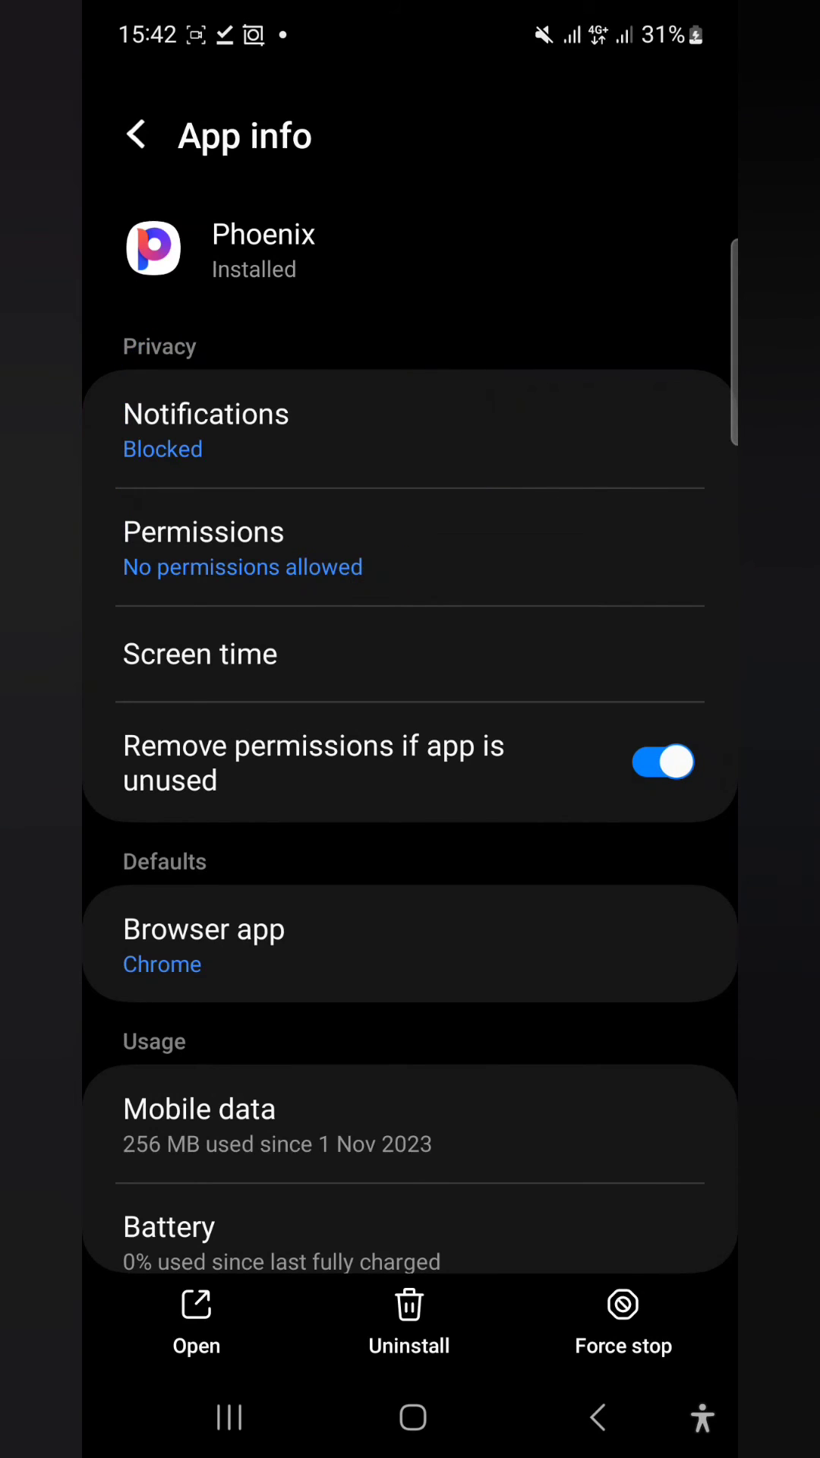
{"action": "left_click", "coordinate": [206, 413]}
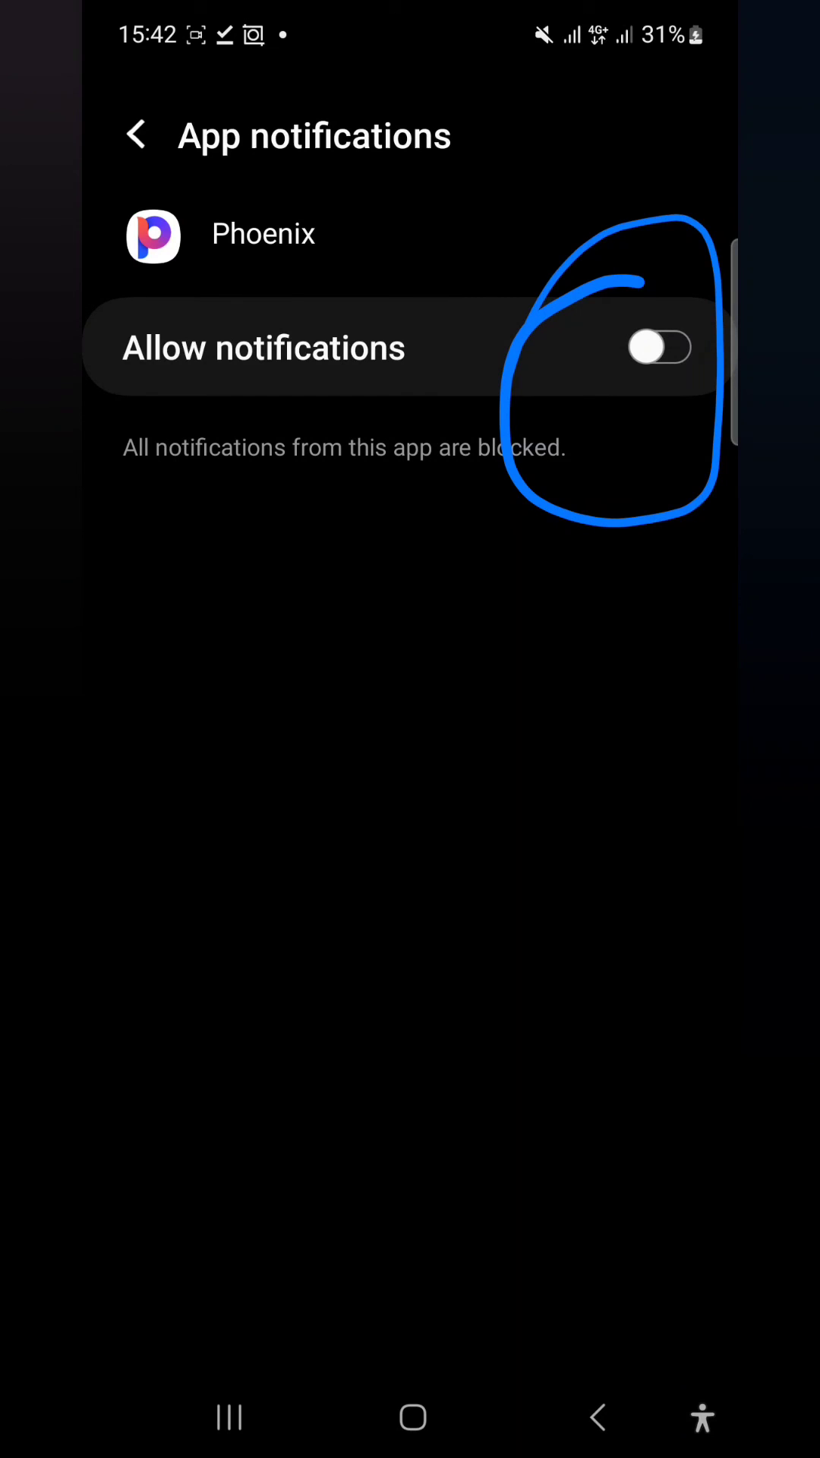
{"action": "left_click", "coordinate": [660, 348]}
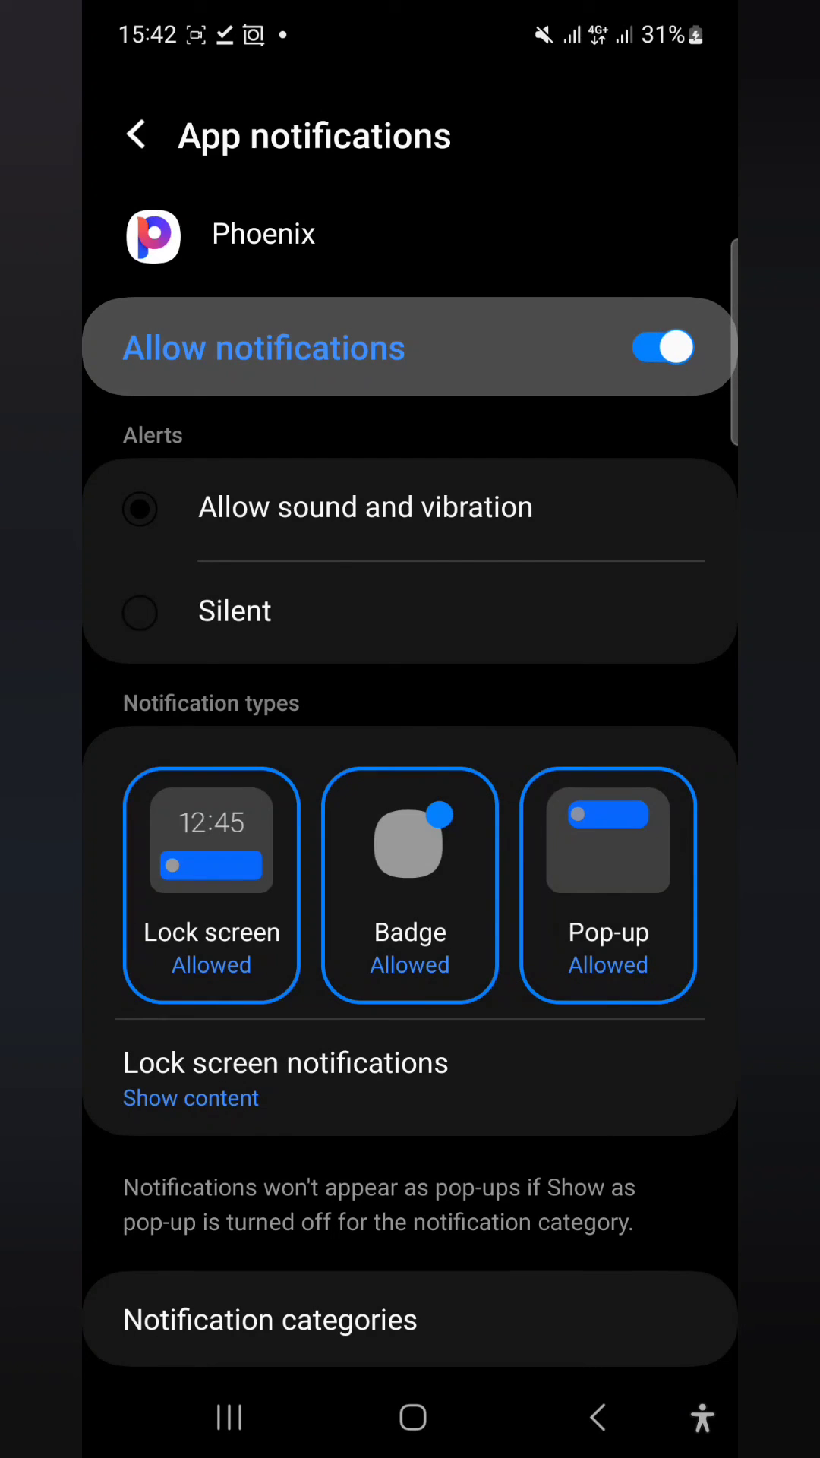
{"action": "left_click", "coordinate": [663, 349]}
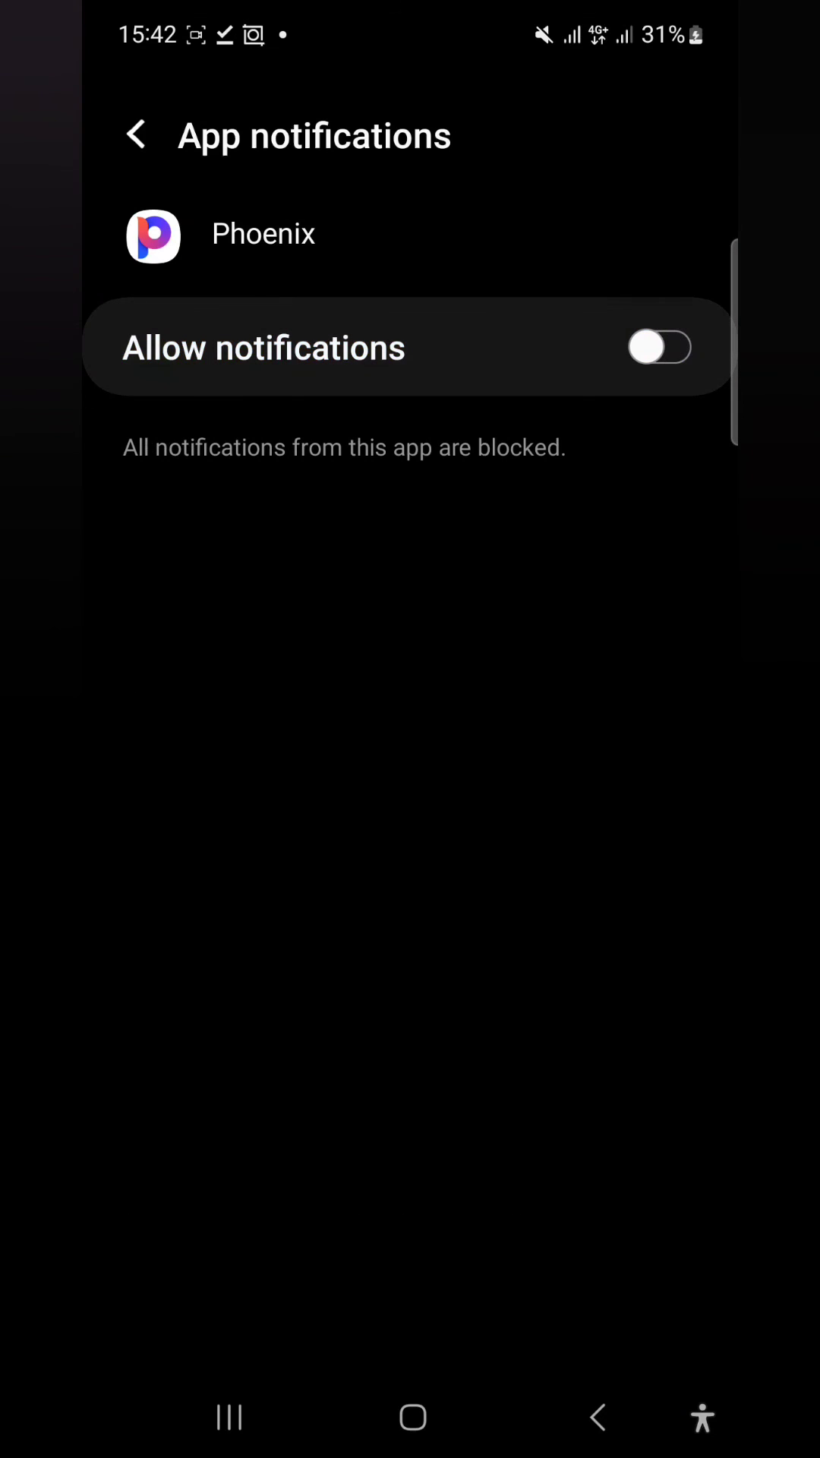